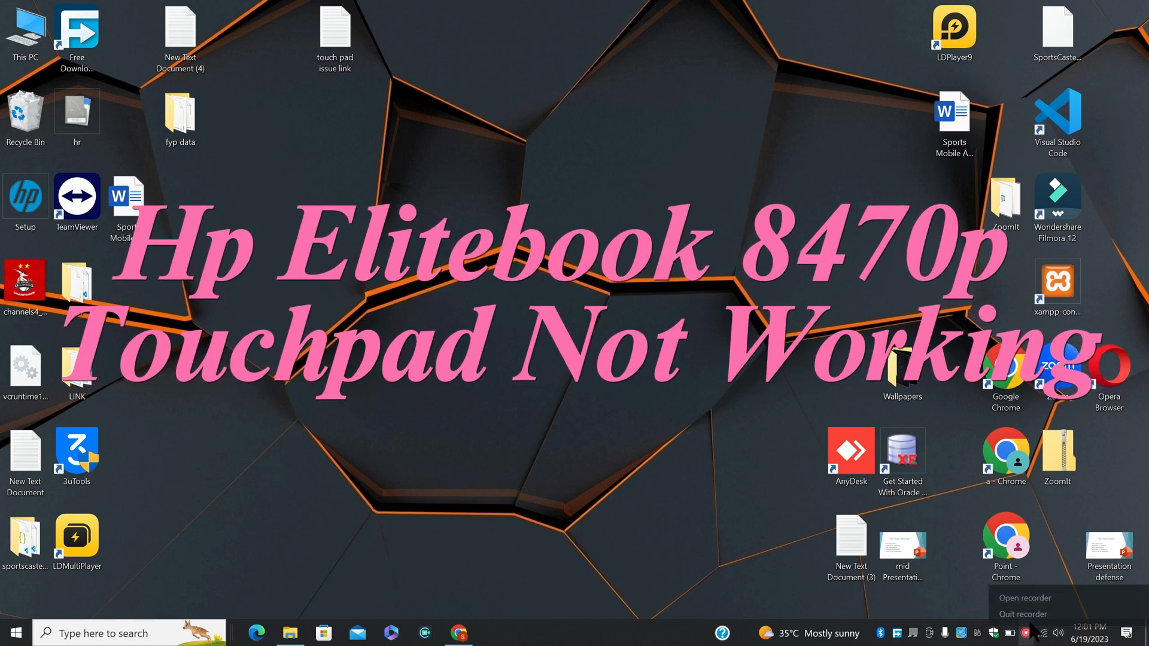
- Launch Device Manager and select Synaptics SMBus TouchPad under Mice and other pointing devices
{"action": "left_click", "coordinate": [1024, 597]}
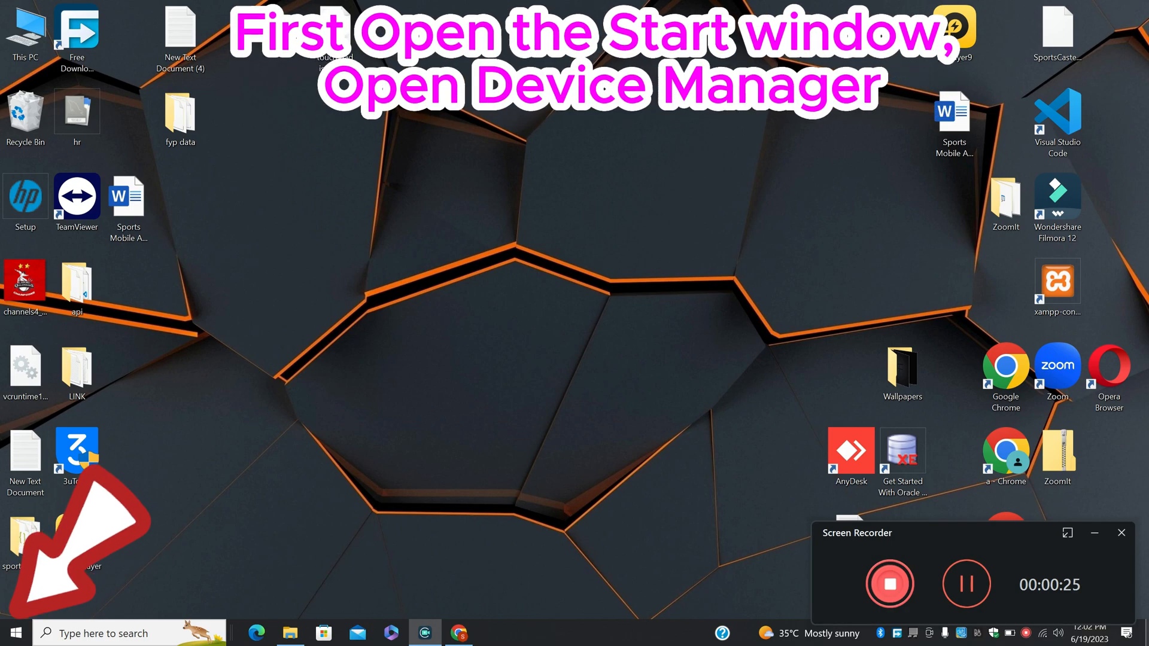
{"action": "type", "text": "ee"}
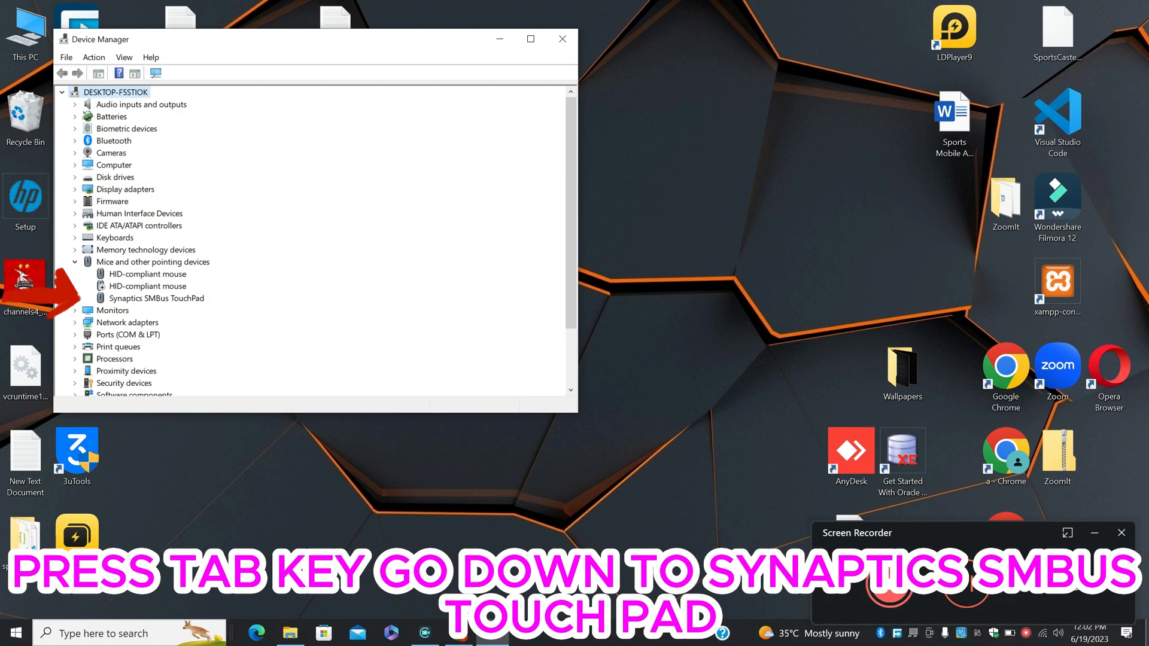
{"action": "key", "text": "tab"}
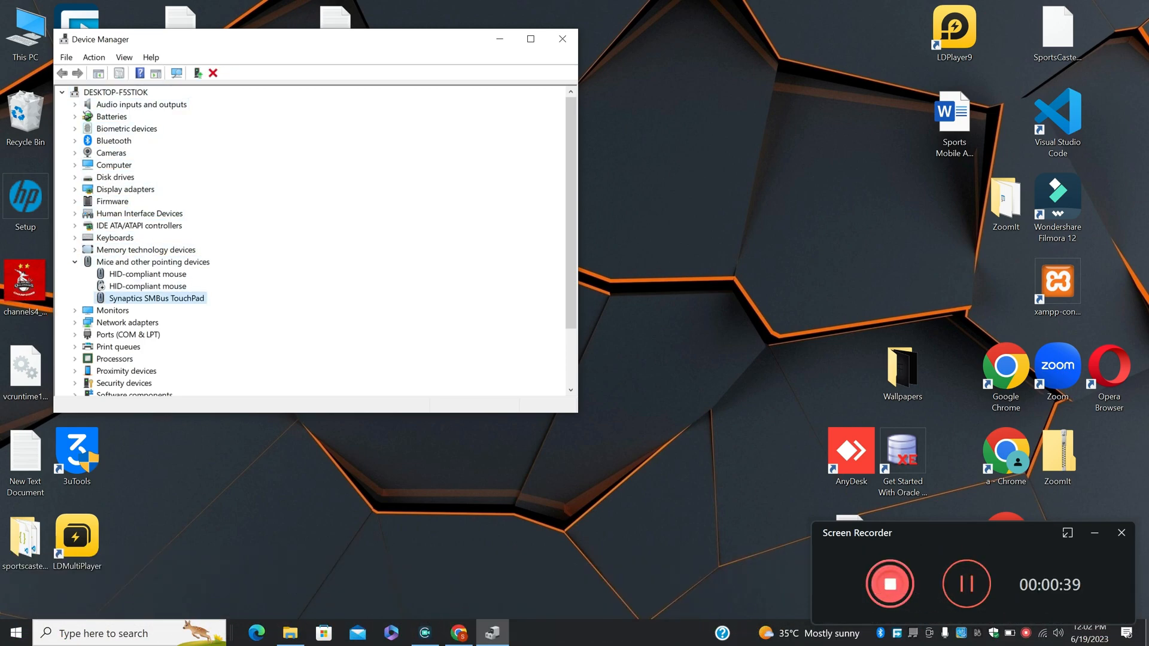
- From the touchpad's Driver properties, launch Update Driver to reach the search-method choice
{"action": "double_click", "coordinate": [156, 298]}
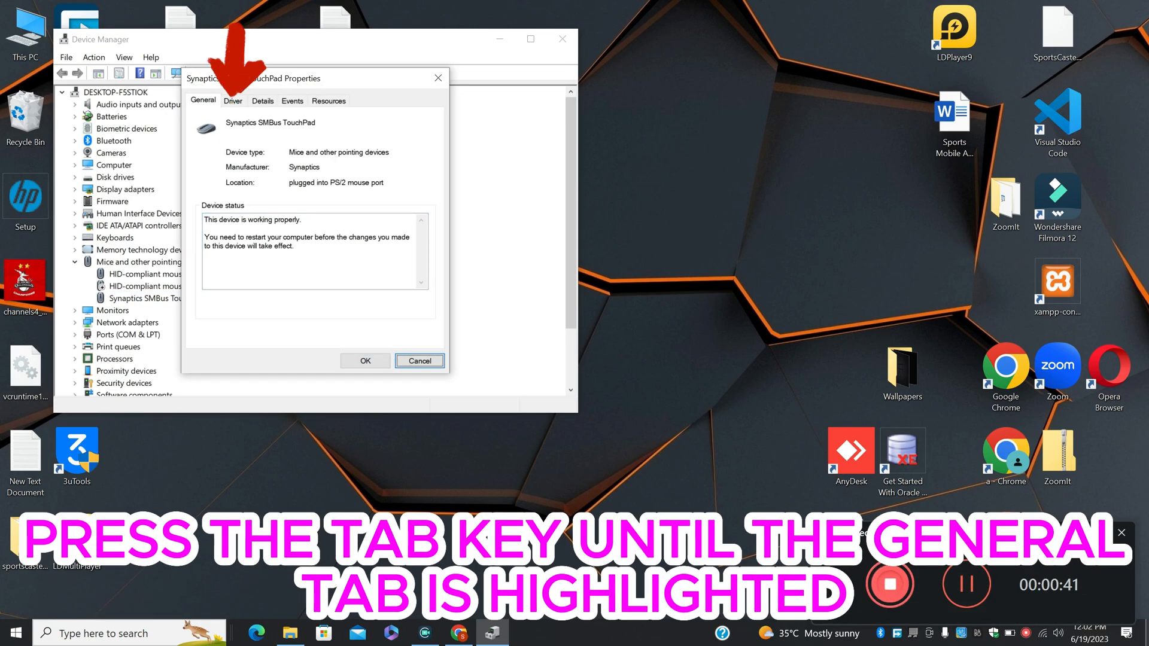
{"action": "left_click", "coordinate": [233, 101]}
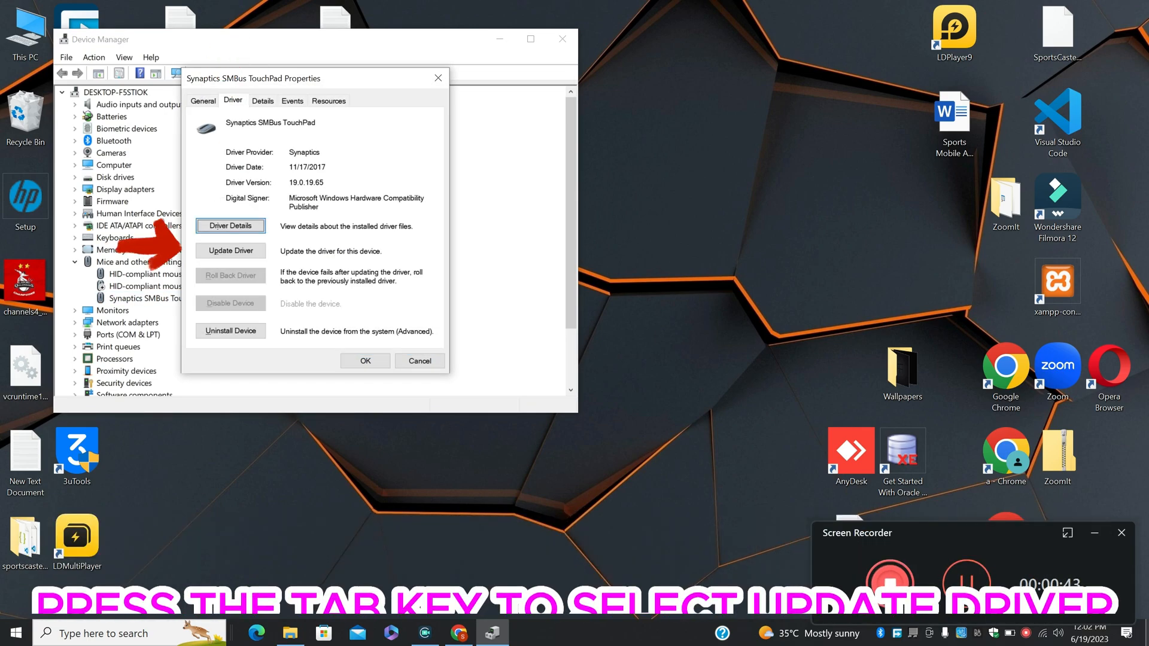
{"action": "key", "text": "tab"}
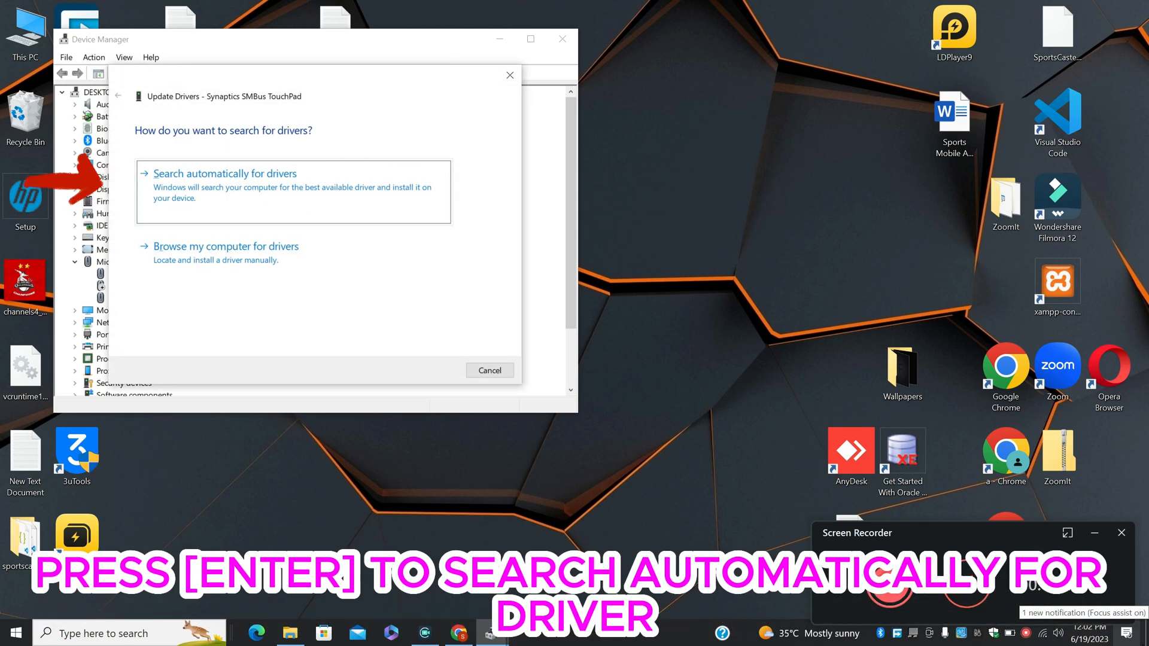
- Search automatically for drivers, see Windows Update report up to date, and return to Driver properties
{"action": "key", "text": "enter"}
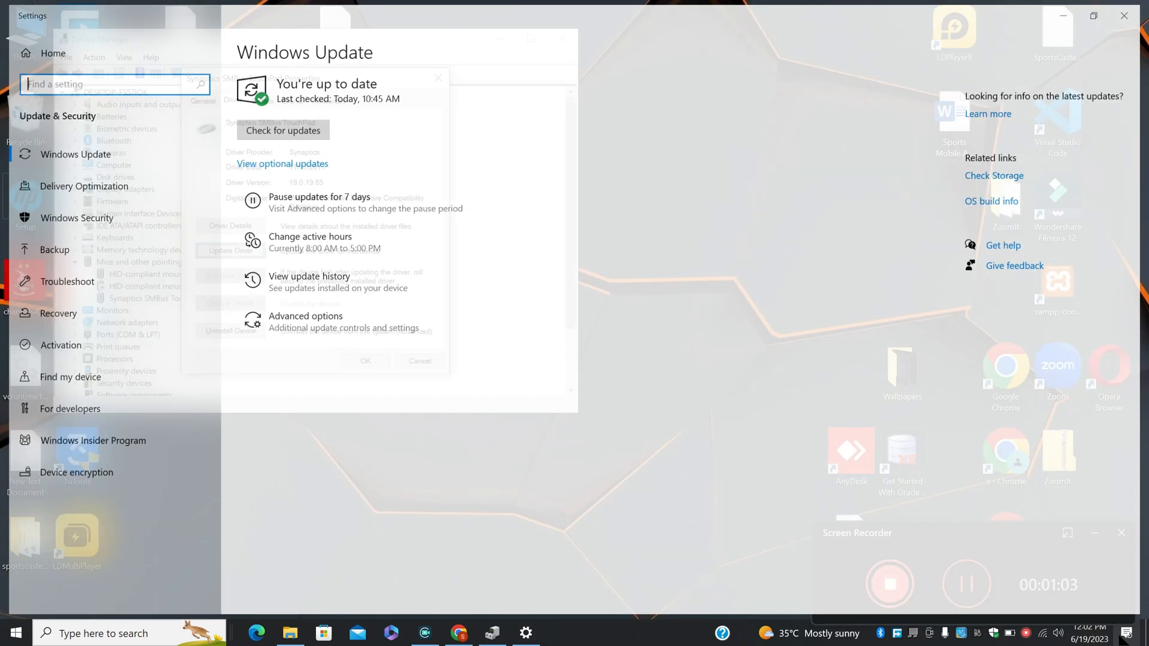
{"action": "key", "text": "Tab"}
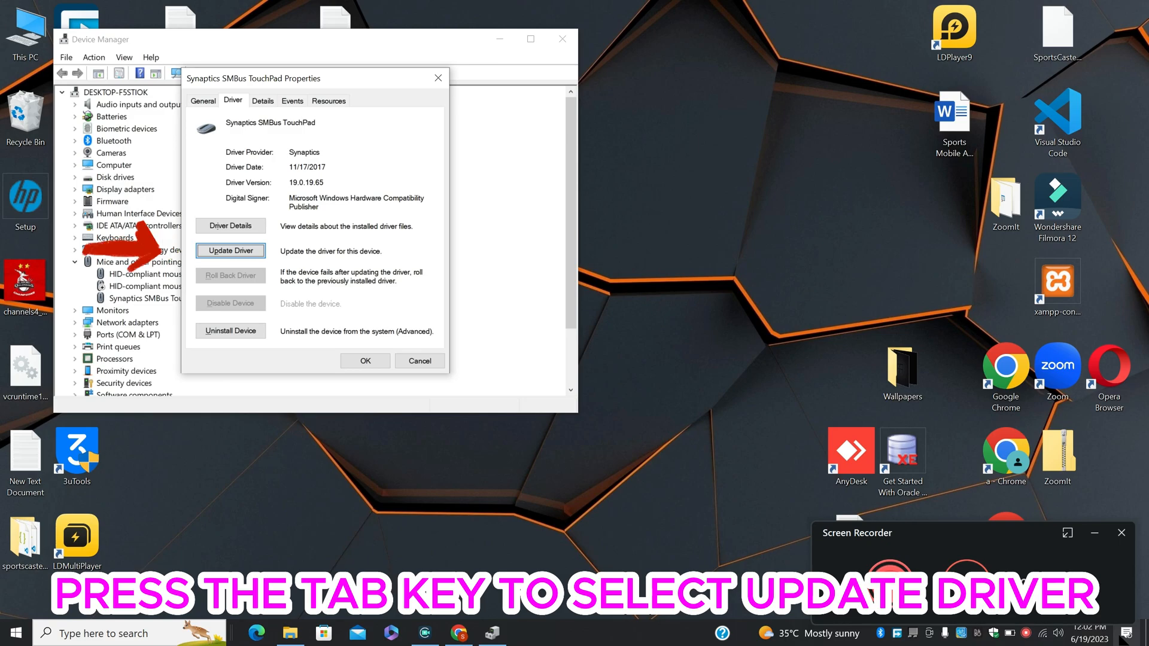
- Restart Update Driver and choose Browse my computer for drivers
{"action": "left_click", "coordinate": [230, 250]}
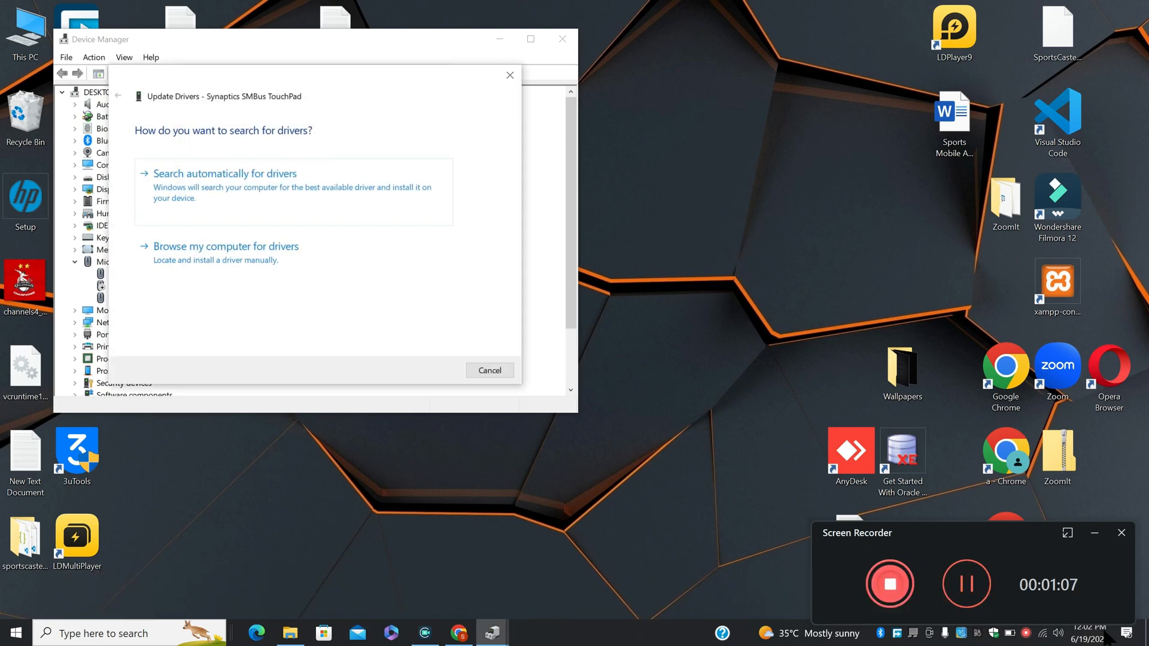
{"action": "left_click", "coordinate": [225, 252]}
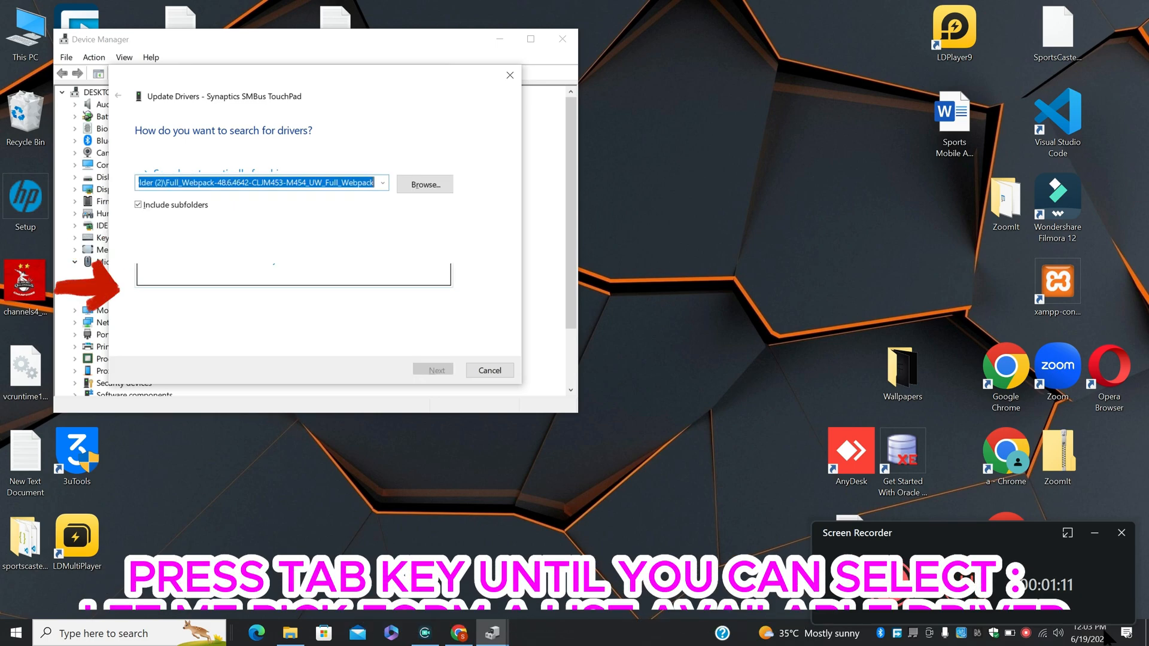
{"action": "key", "text": "Tab"}
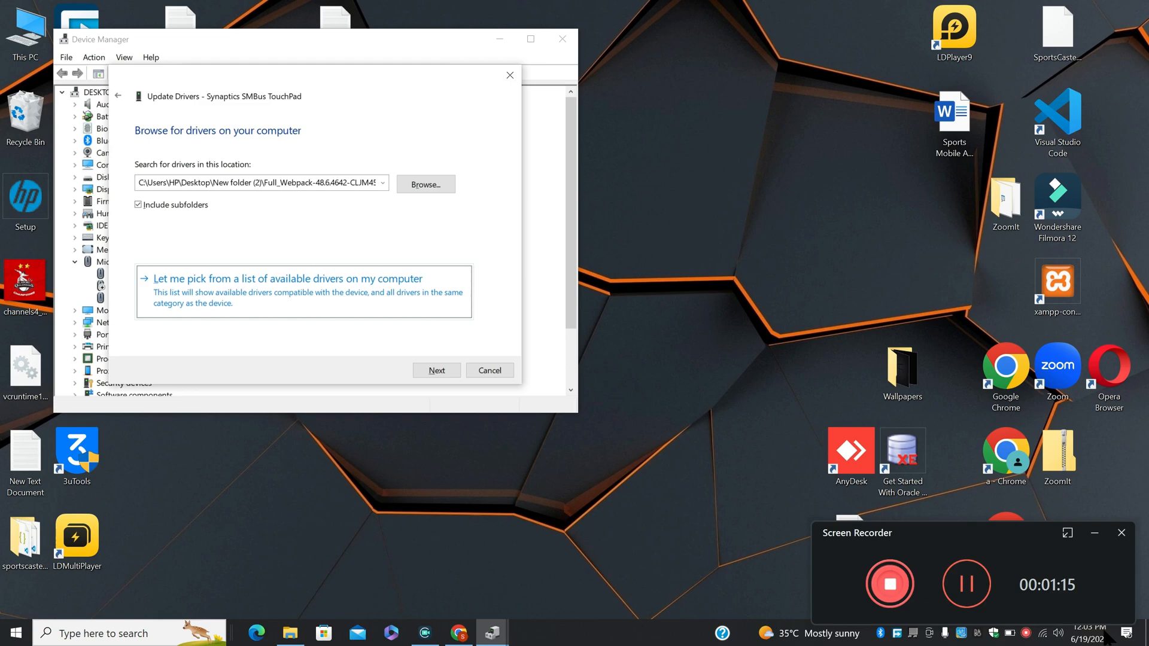
- Pick Synaptics SMBus TouchPad from the compatible drivers list and begin installing it
{"action": "left_click", "coordinate": [286, 278]}
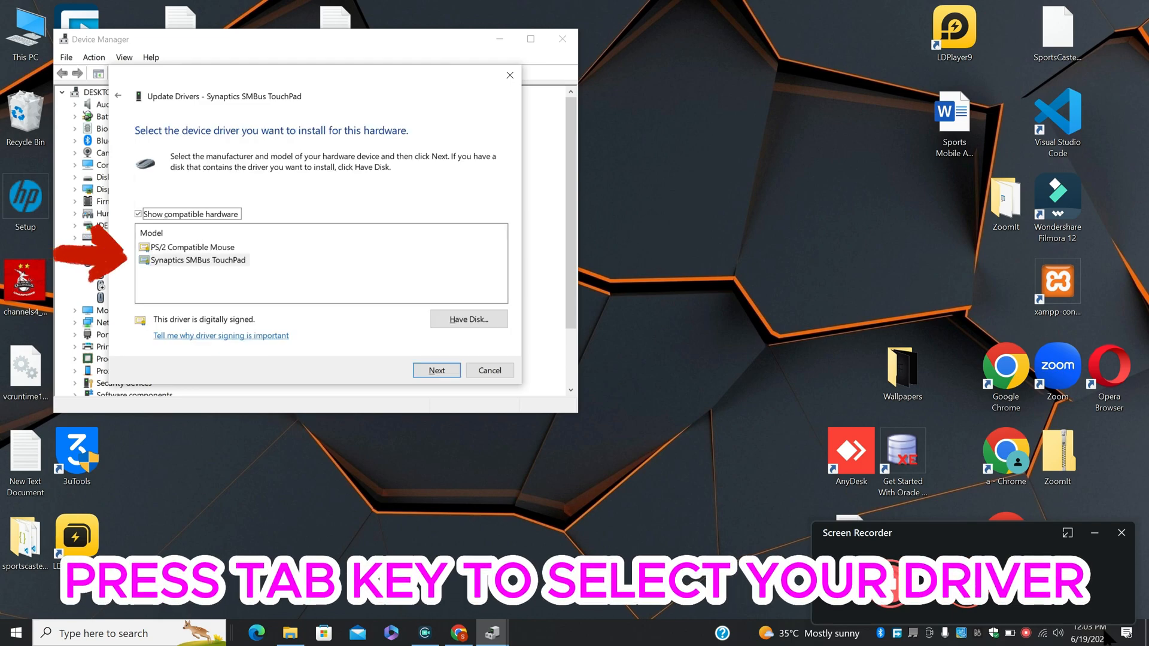
{"action": "key", "text": "Tab"}
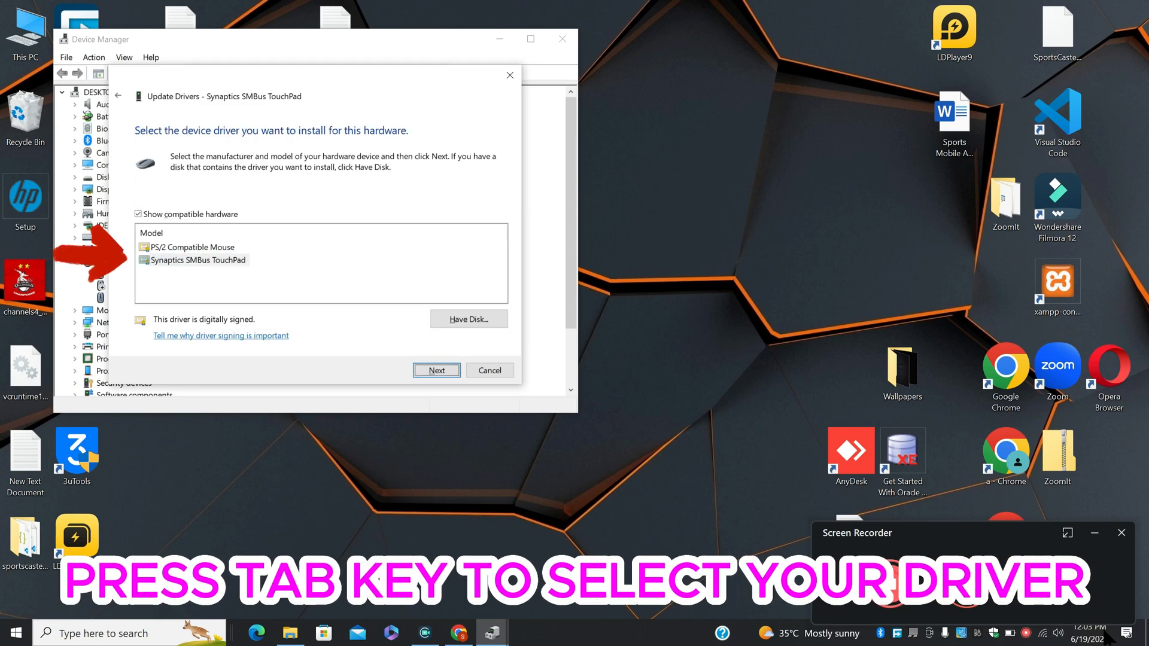
{"action": "left_click", "coordinate": [435, 370]}
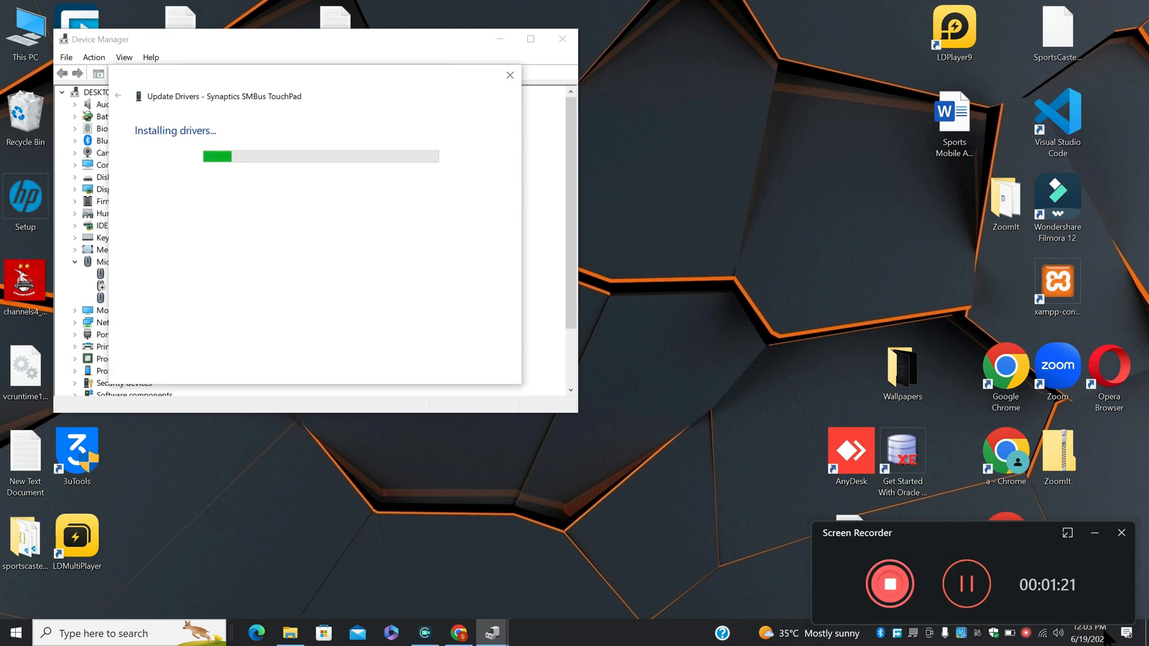